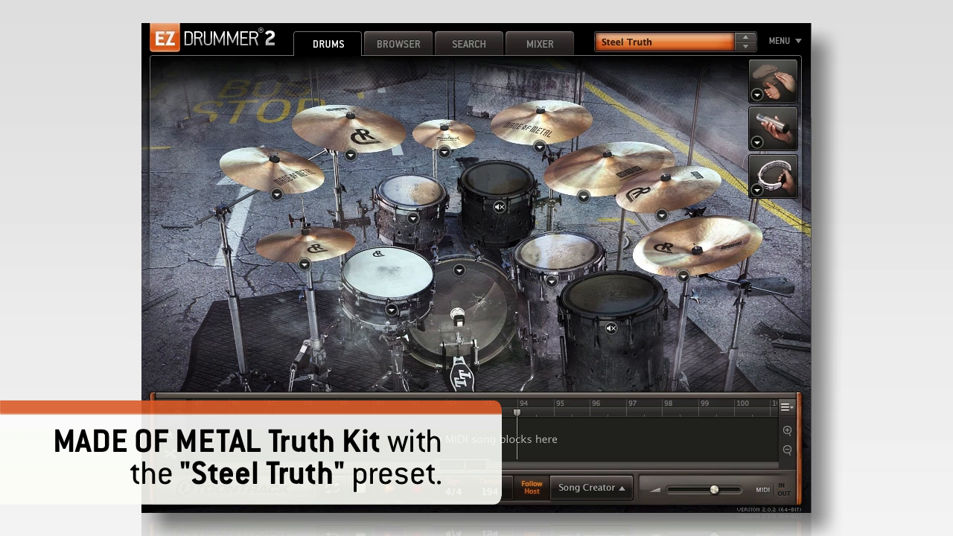
Load the Made of Metal Steel Truth preset, then switch to the Original Mix preset.
click(667, 41)
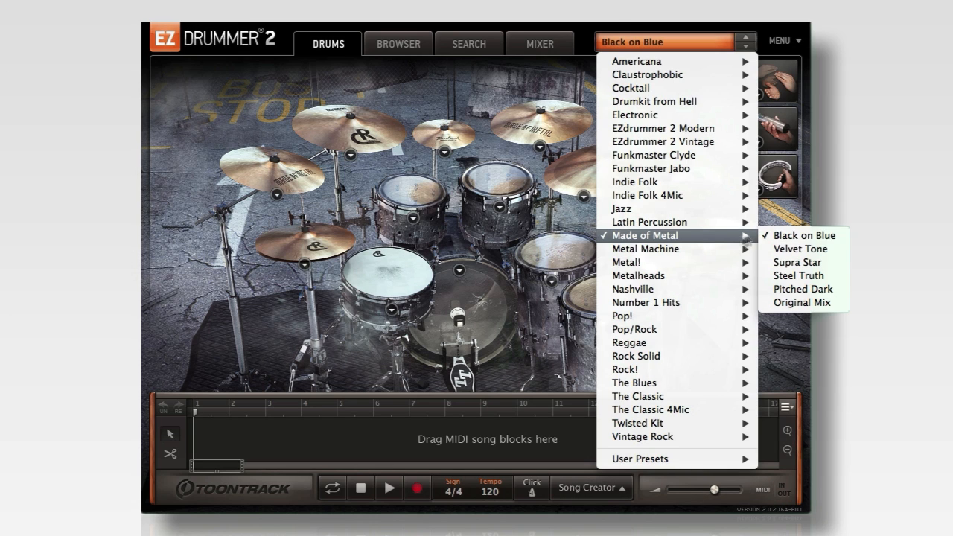
mouse_move(803, 289)
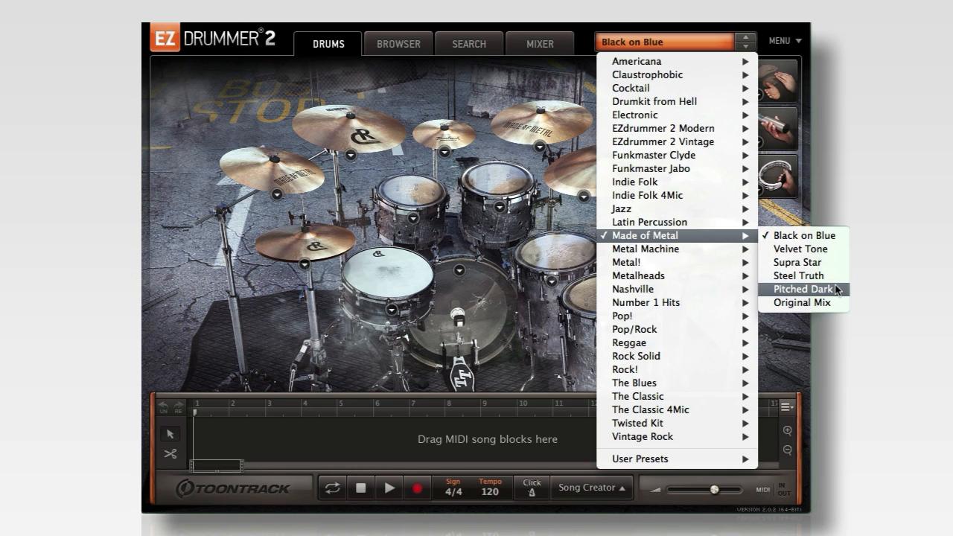
click(798, 275)
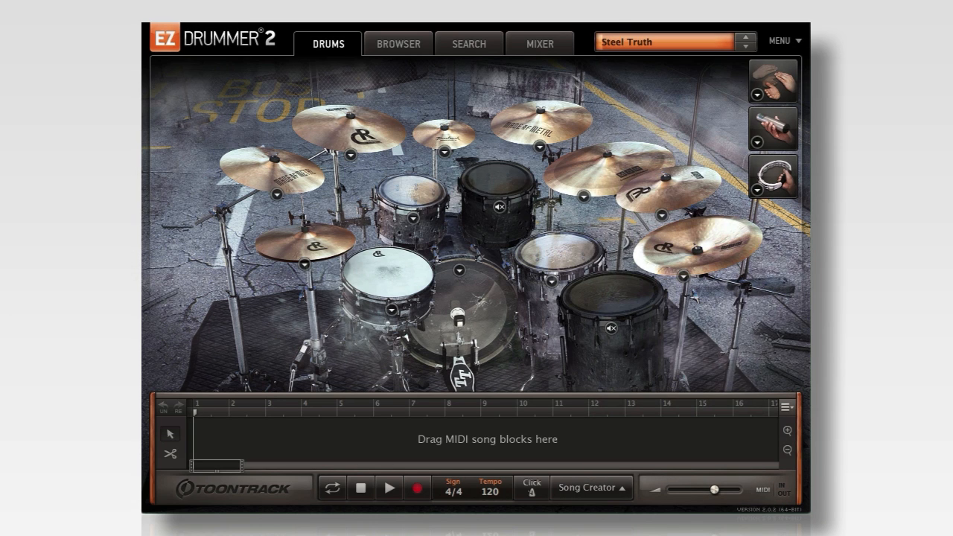
click(540, 43)
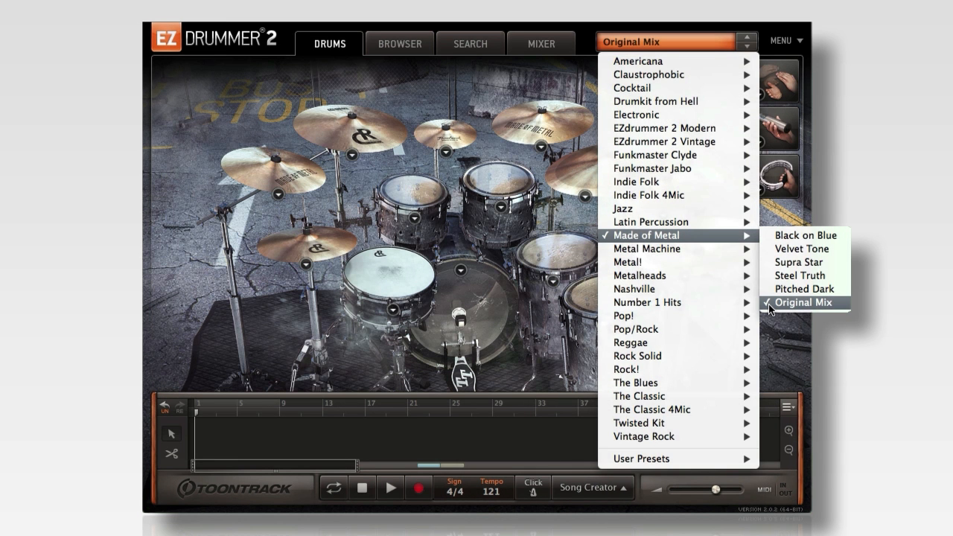
click(805, 302)
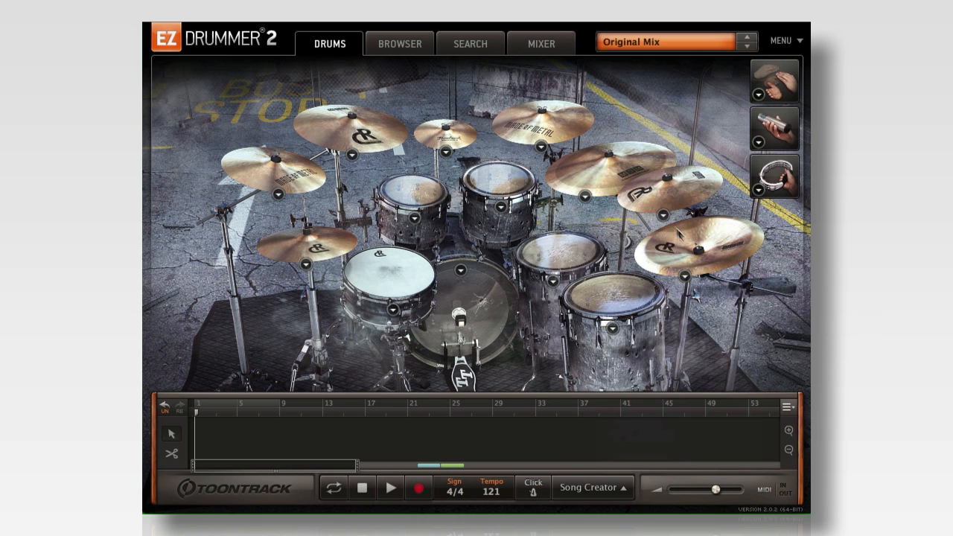
click(541, 44)
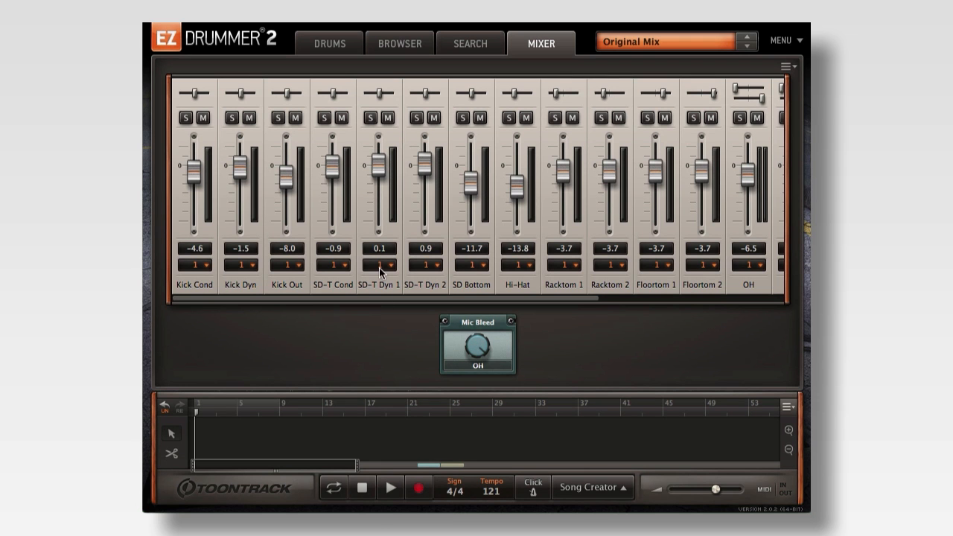
Check a mixer channel's output routing options, then start groove playback.
click(380, 264)
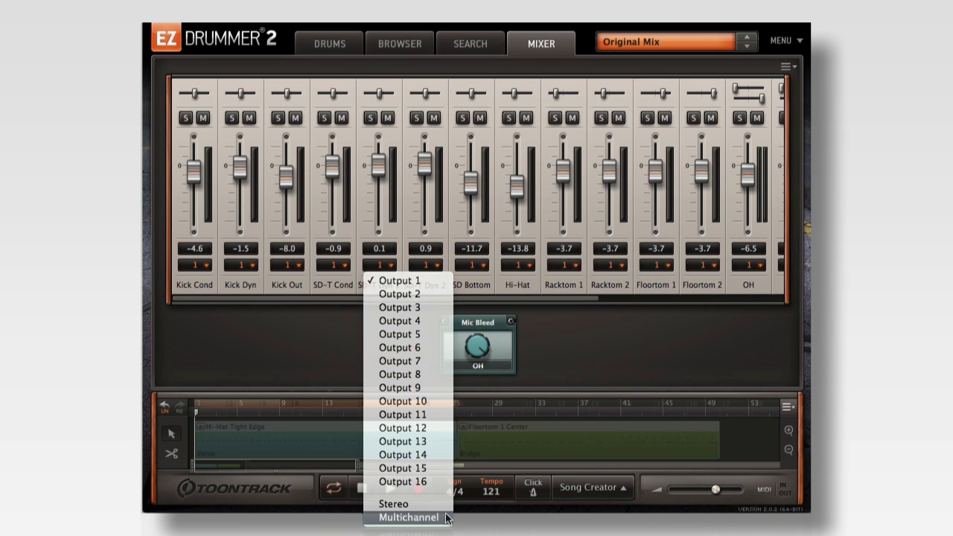
click(407, 517)
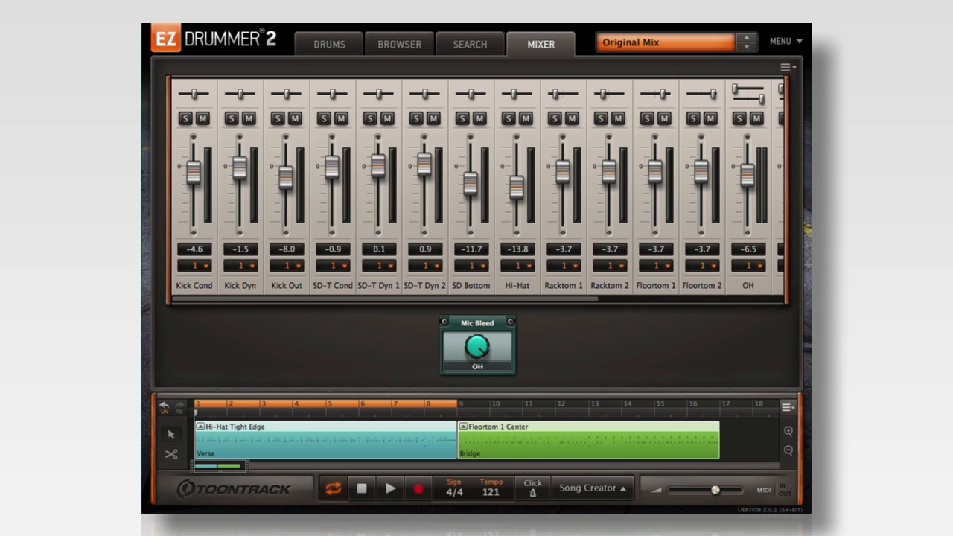
click(390, 489)
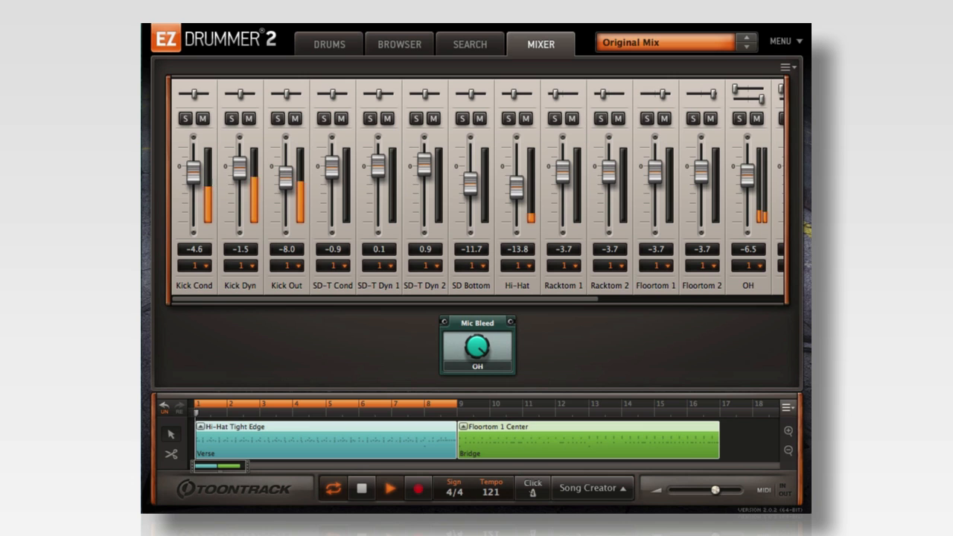
Solo Kick Cond, Kick Dyn and the next kick channel, then SD-T Cond.
click(185, 119)
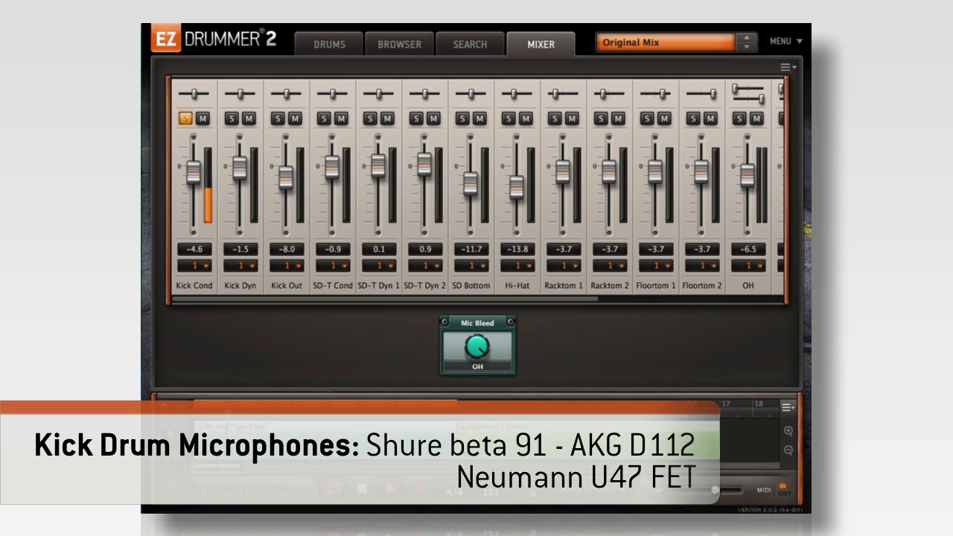
click(232, 118)
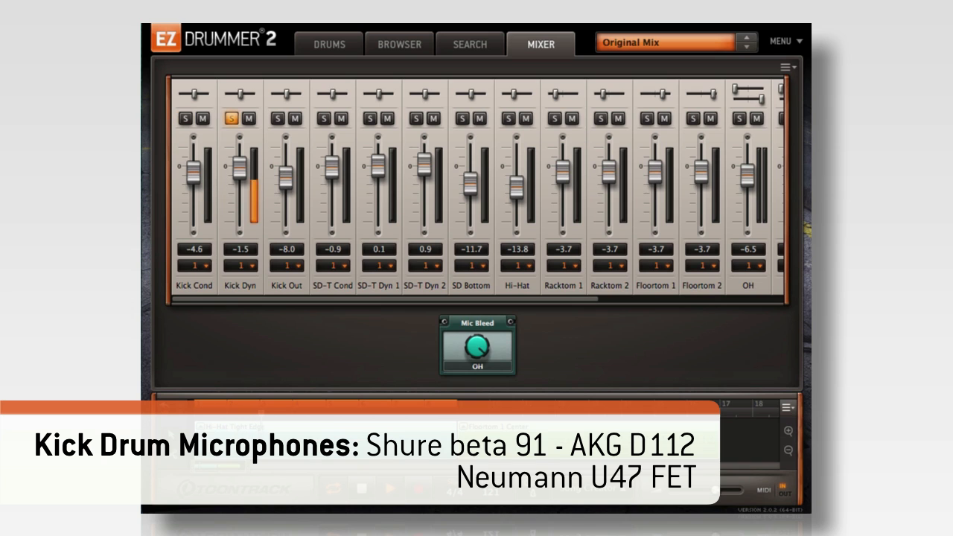
click(277, 119)
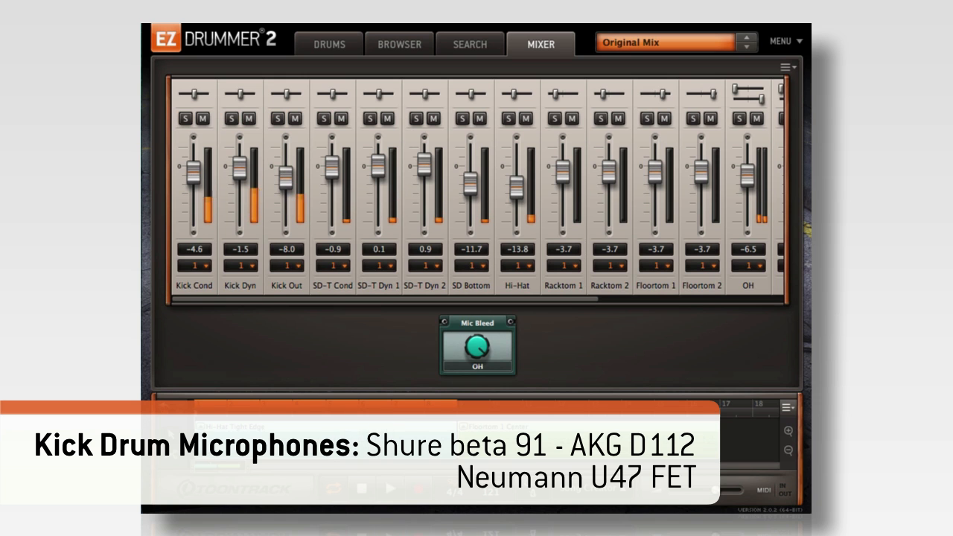
click(324, 119)
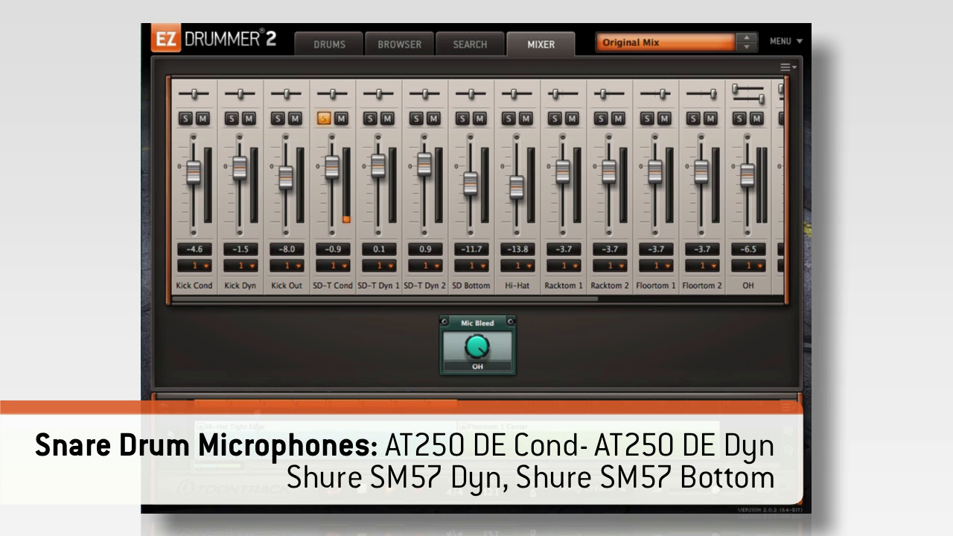
Solo SD-T Dyn 1, SD-T Dyn 2, the next snare channel and a tom mic in turn.
click(370, 118)
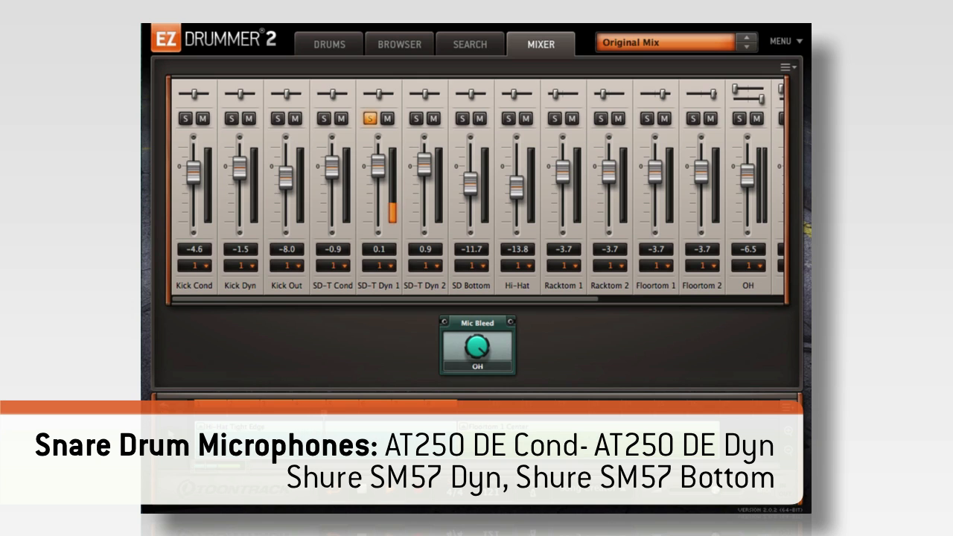
click(416, 117)
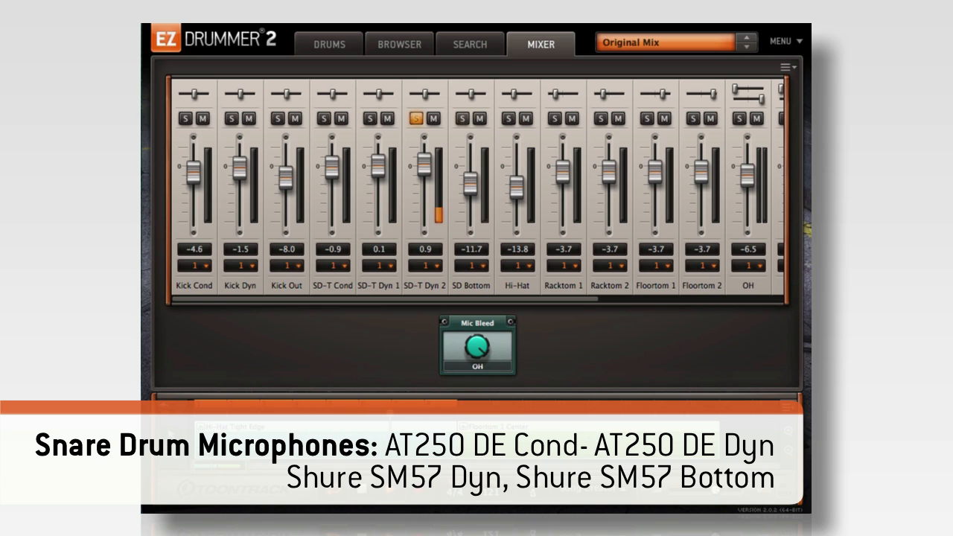
click(470, 119)
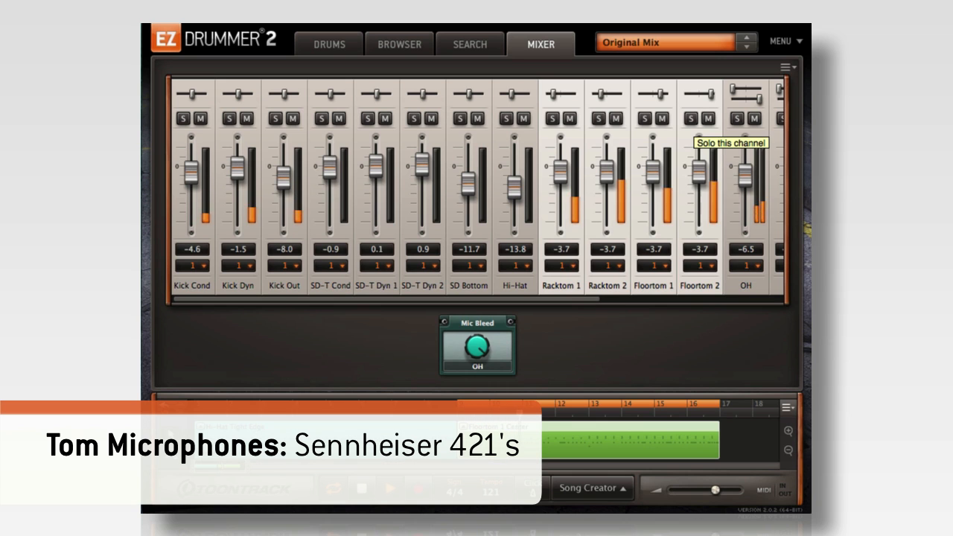
click(553, 118)
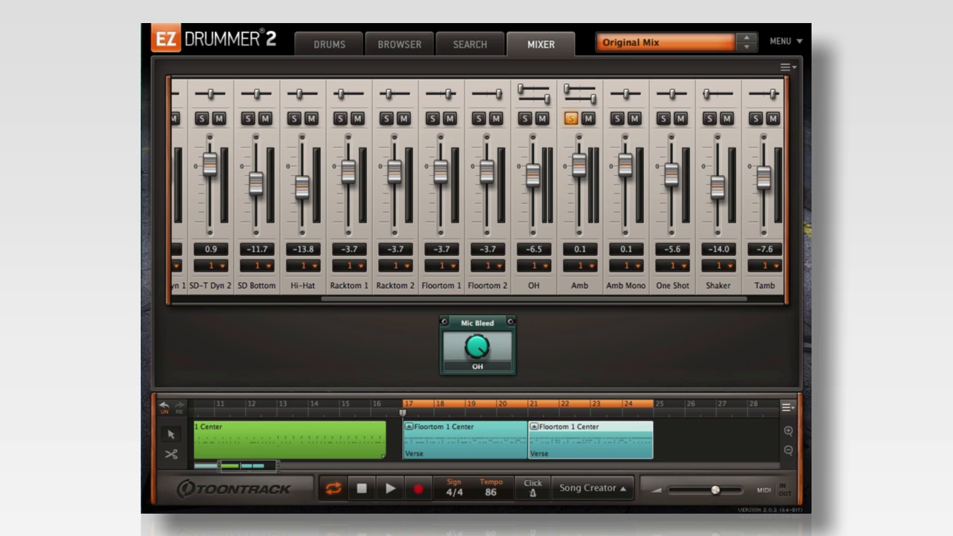
Play with Amb soloed, unsolo it, and pull the Amb and Amb Mono faders to -8.4.
click(390, 489)
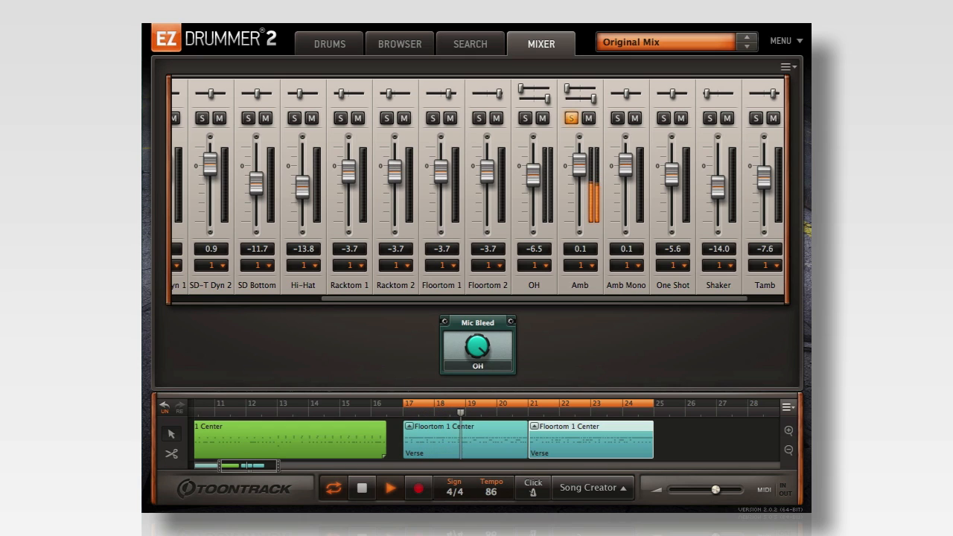
click(618, 118)
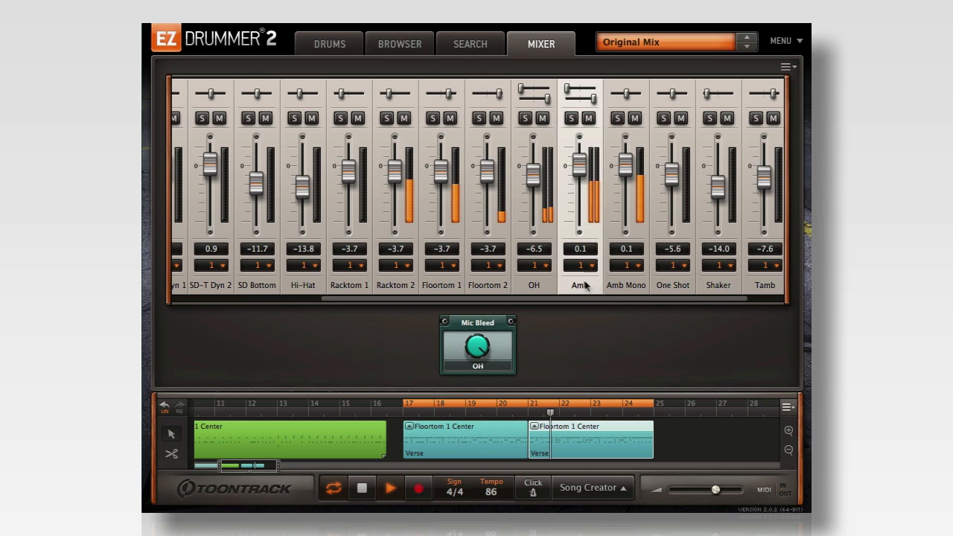
drag(627, 160, 626, 182)
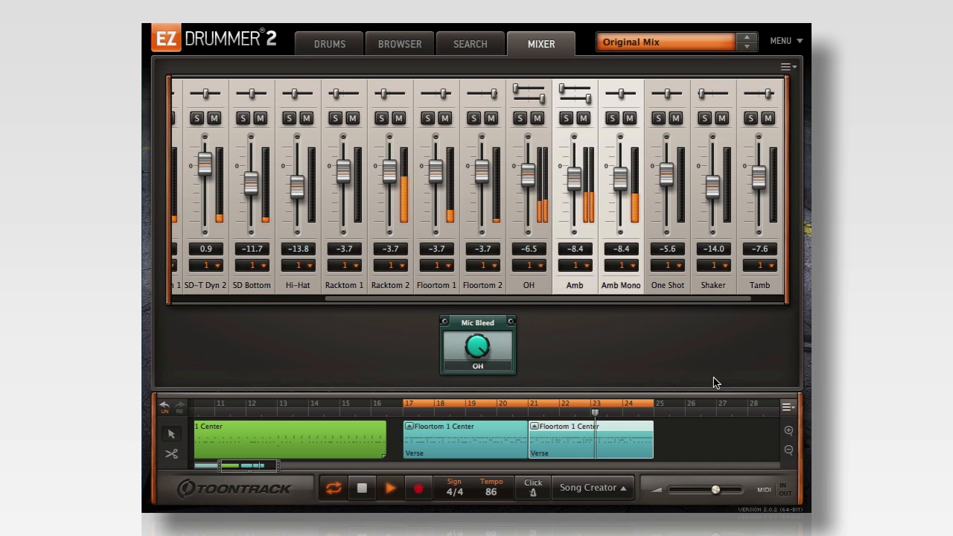
click(400, 44)
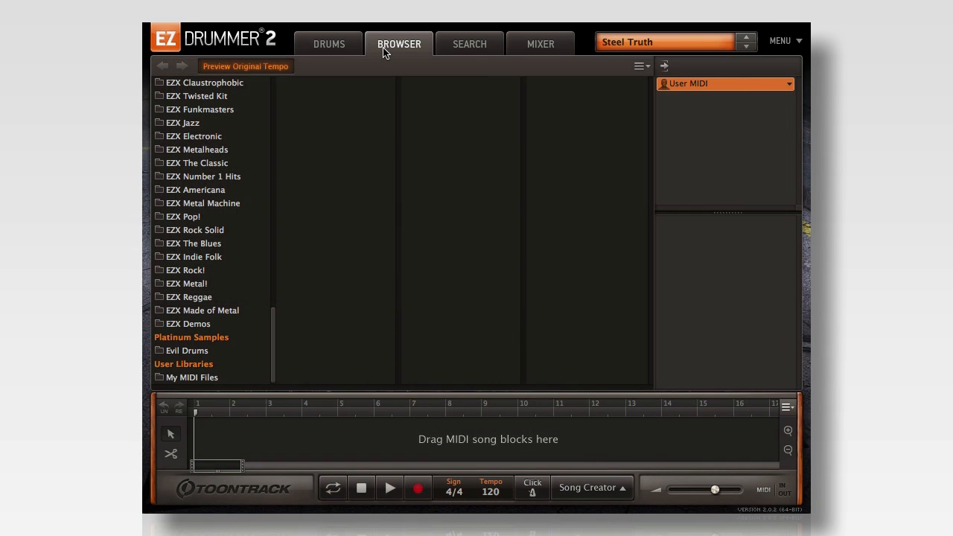
Open the EZX Made of Metal library and the Robotics 150 BPM Pre Chorus grooves.
click(202, 310)
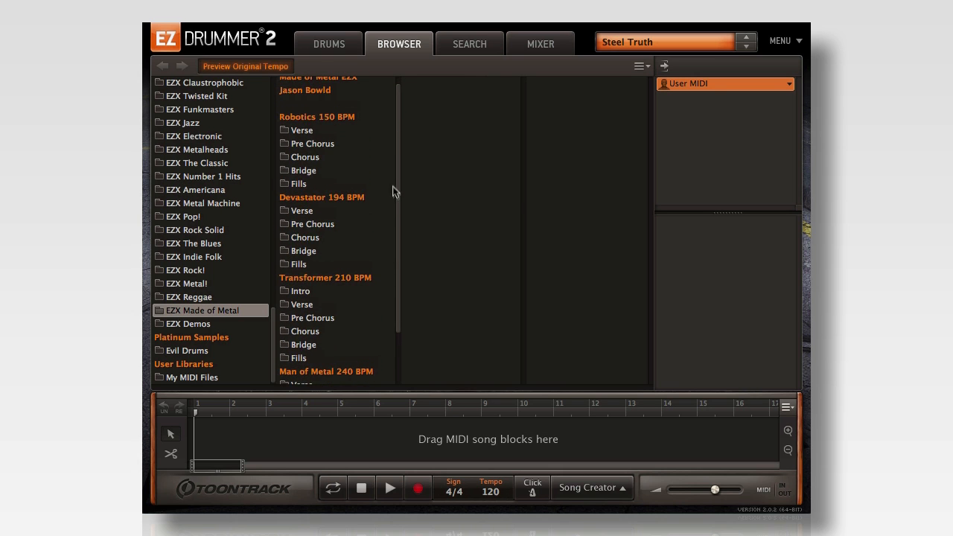
click(312, 144)
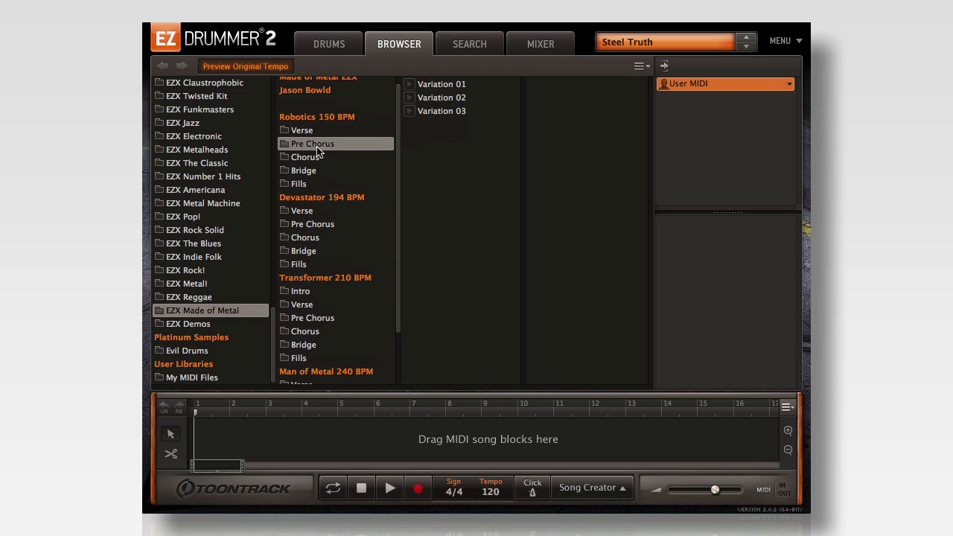
click(312, 225)
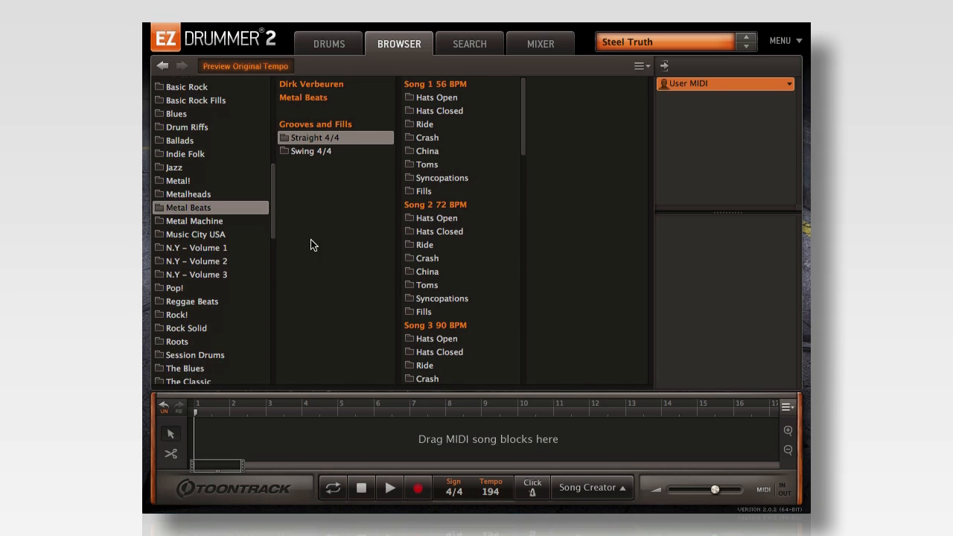
Show the four Song 1 Crash groove variations and list Metal search results.
click(427, 137)
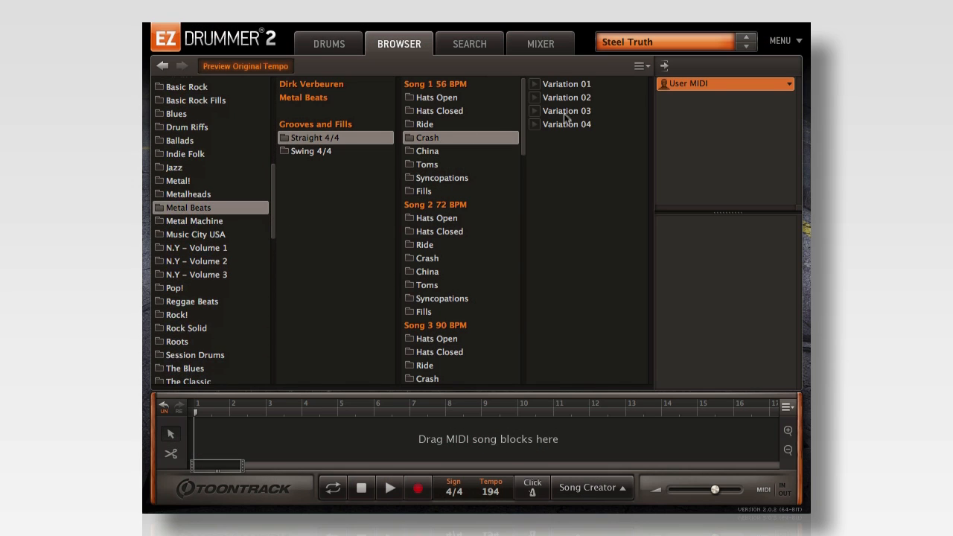
click(469, 43)
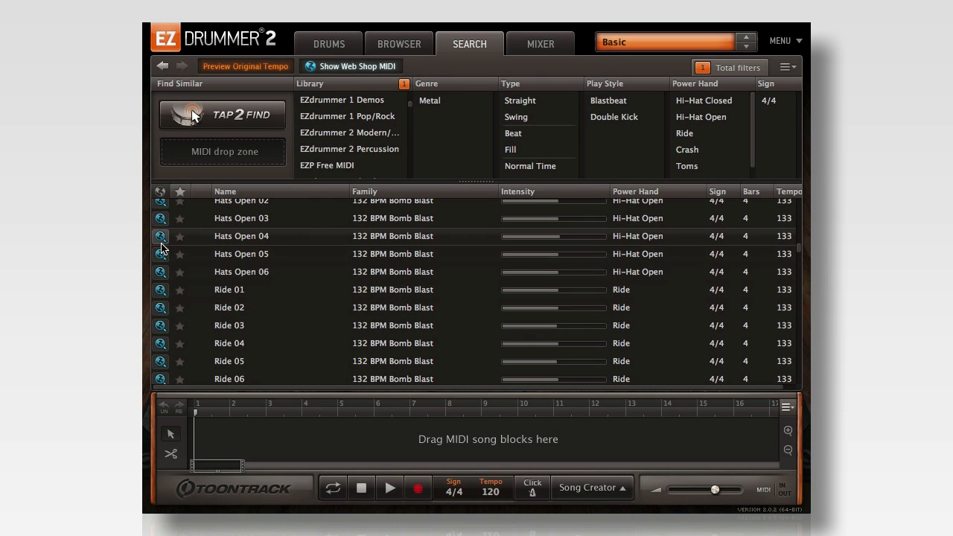
Check which web shop pack contains Hats Open 04 and go to its shop page.
click(160, 236)
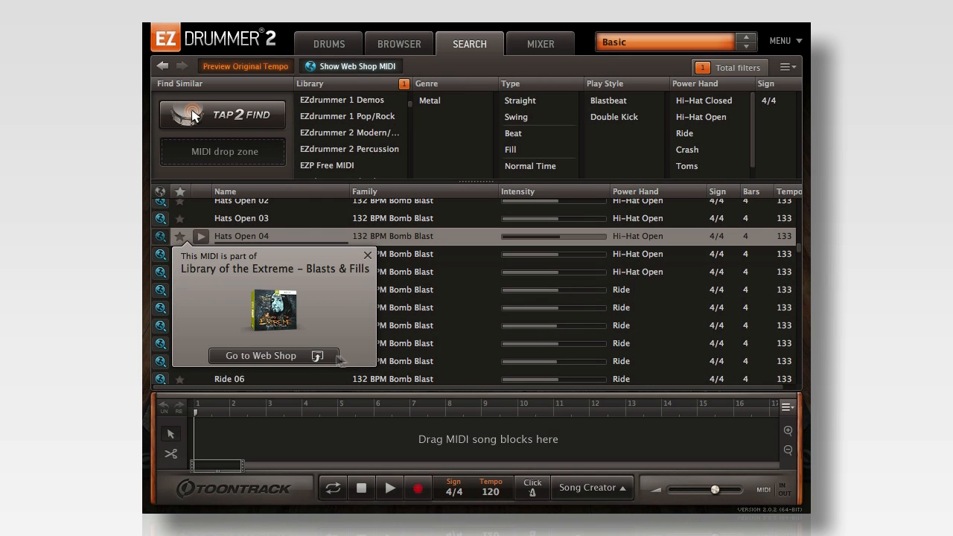
click(261, 355)
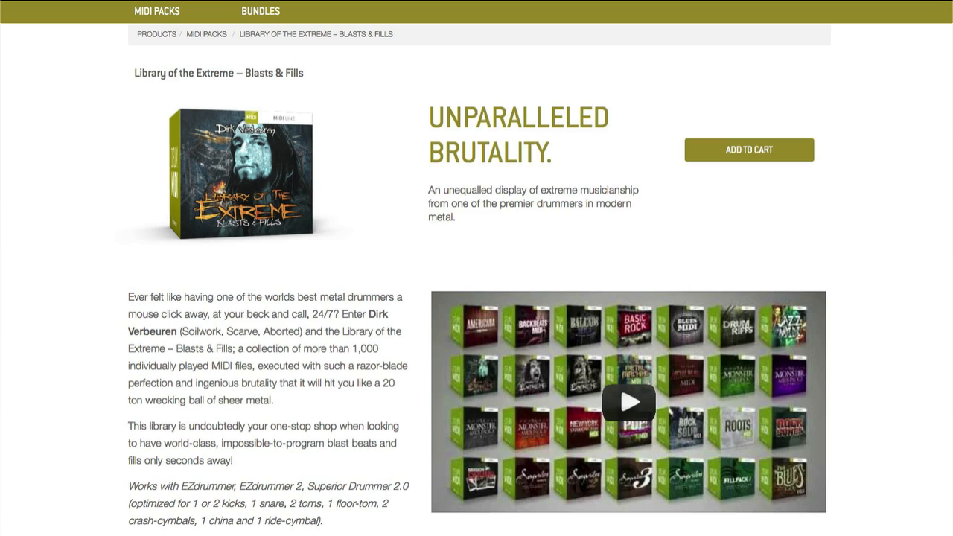
View the Library of the Extreme – Blasts & Fills MIDI pack shop page.
click(628, 402)
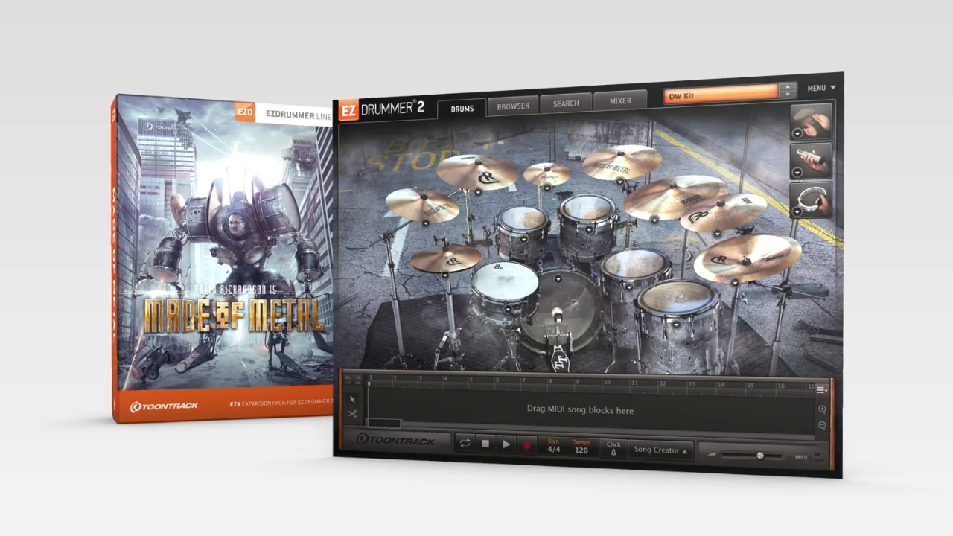